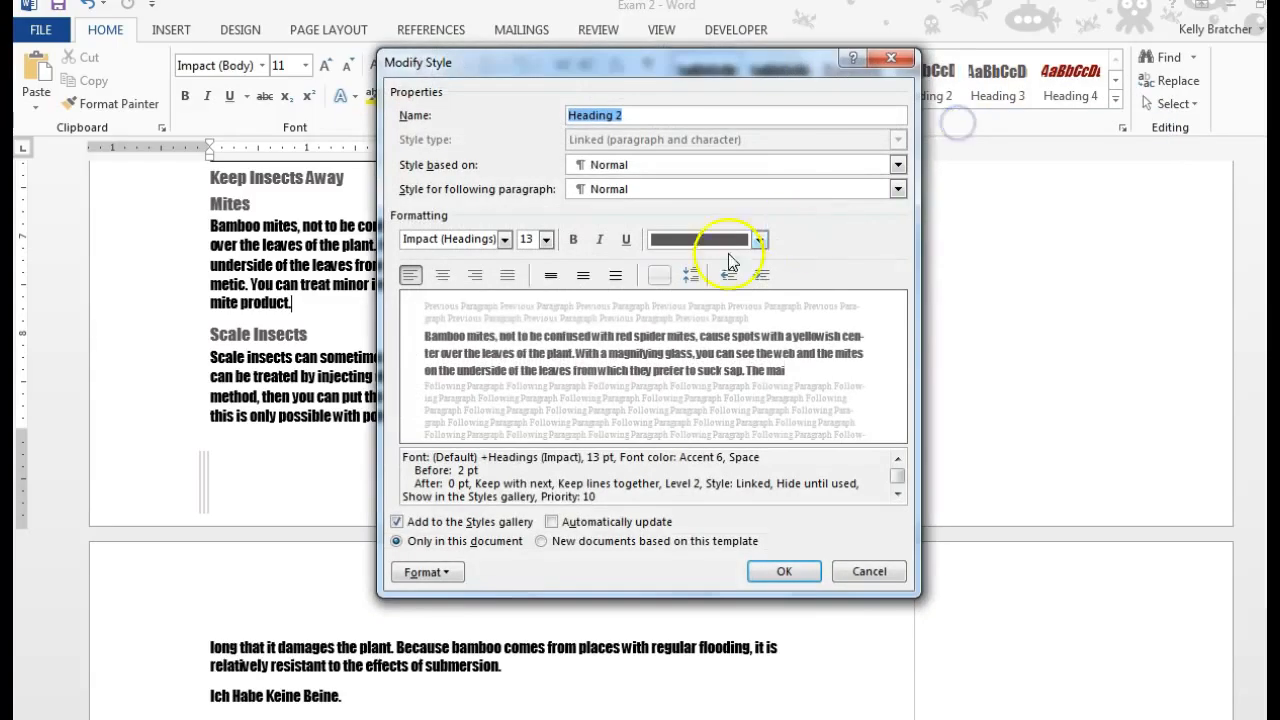
Set Heading 2 character spacing to Expanded by 1.2 pt in the Font dialog.
left_click(427, 571)
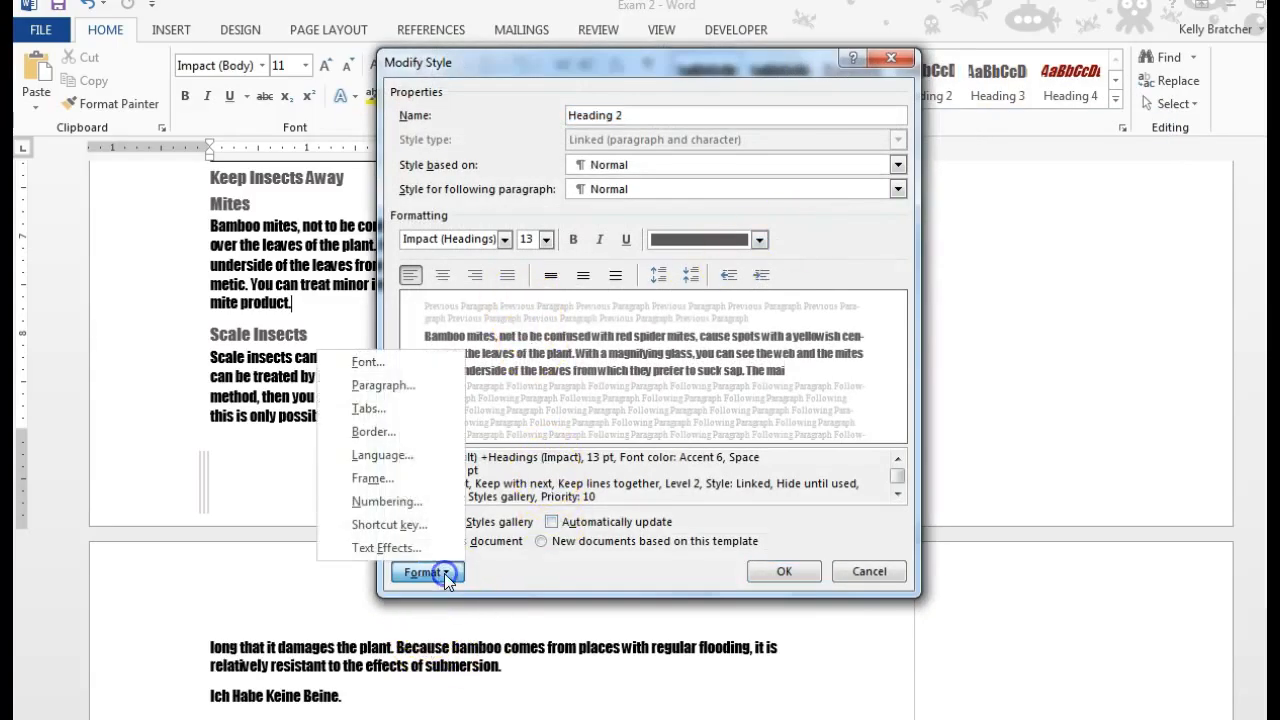
left_click(368, 362)
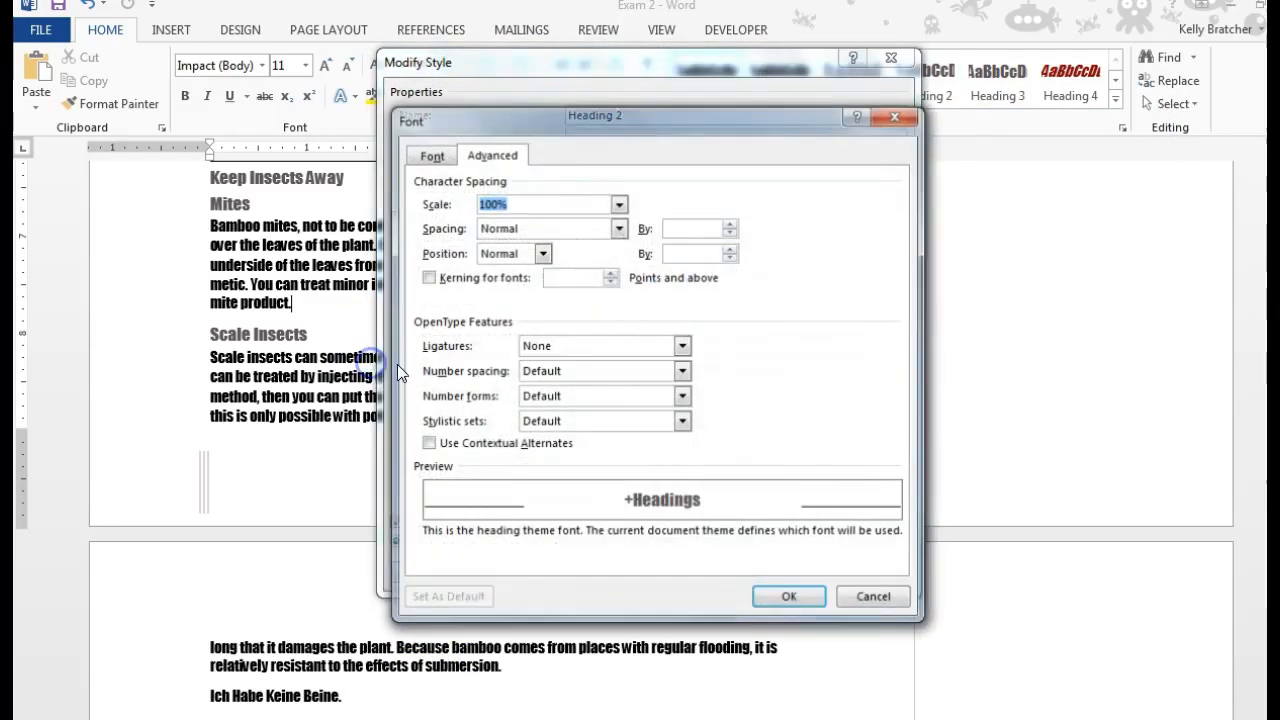
left_click(618, 228)
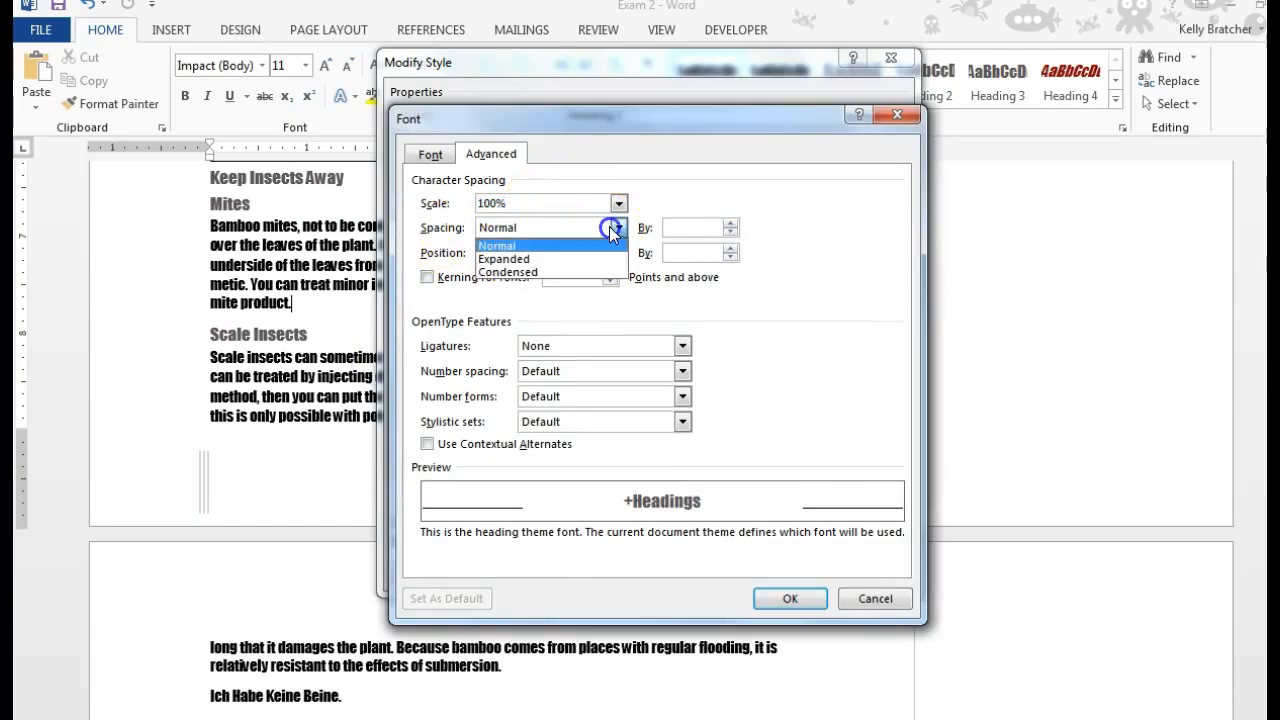
left_click(504, 259)
type("1.2")
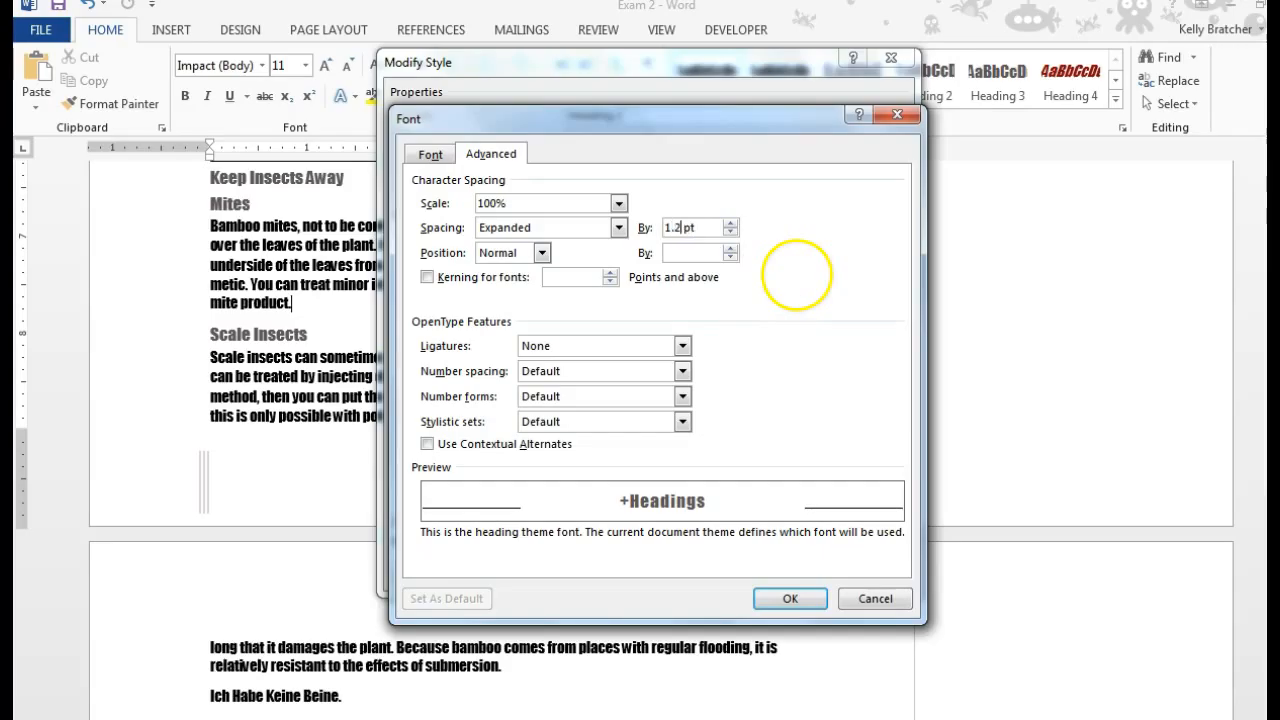
mouse_move(795, 547)
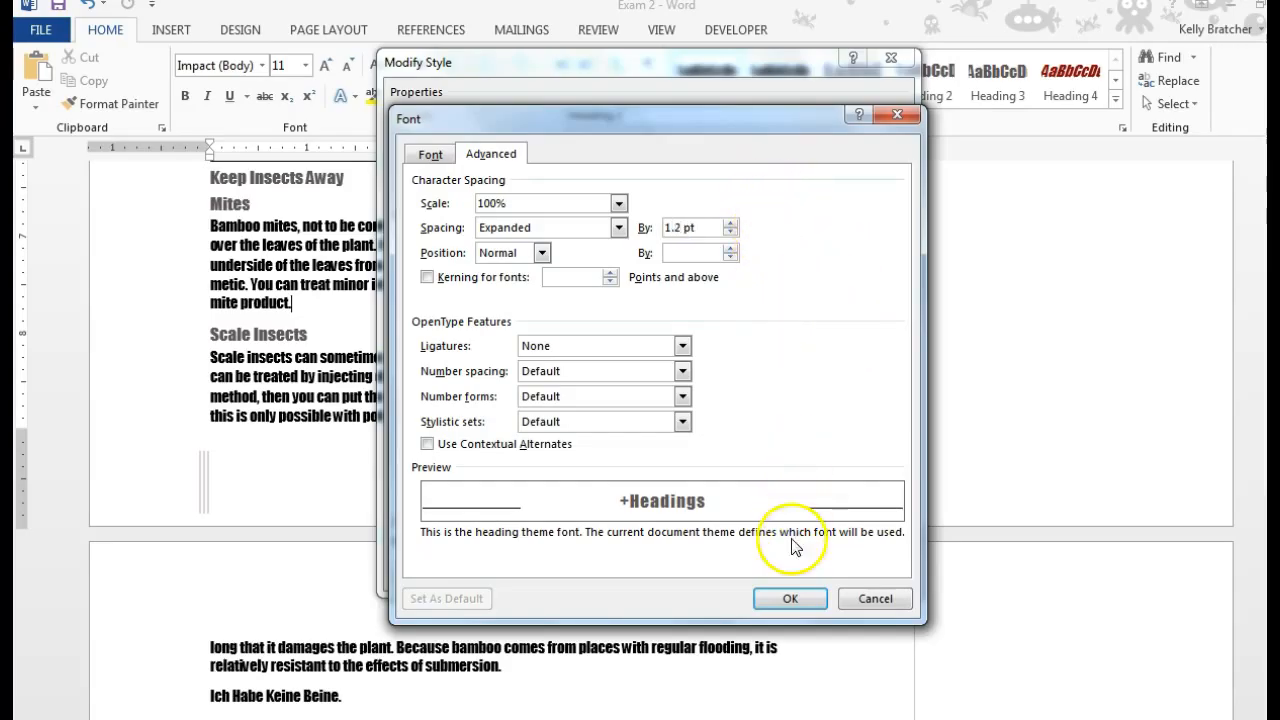
Confirm the expanded spacing and give Heading 2 3 pt spacing before paragraphs.
left_click(790, 598)
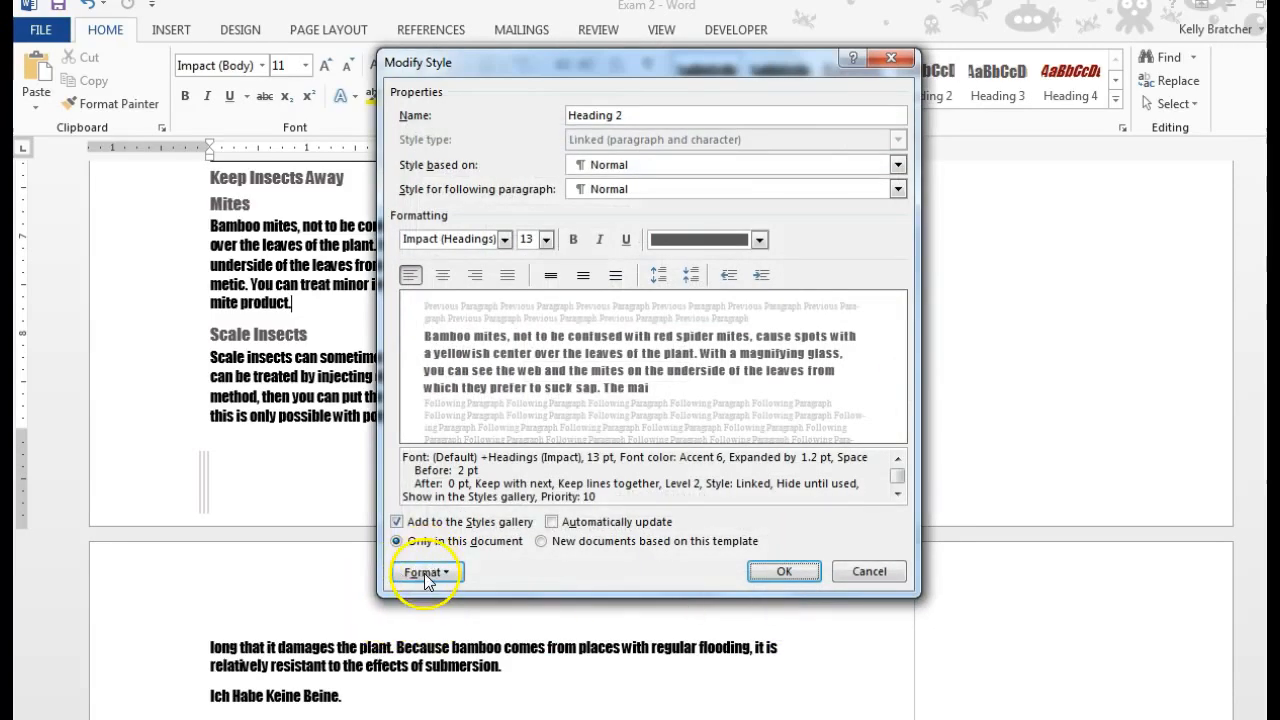
left_click(428, 571)
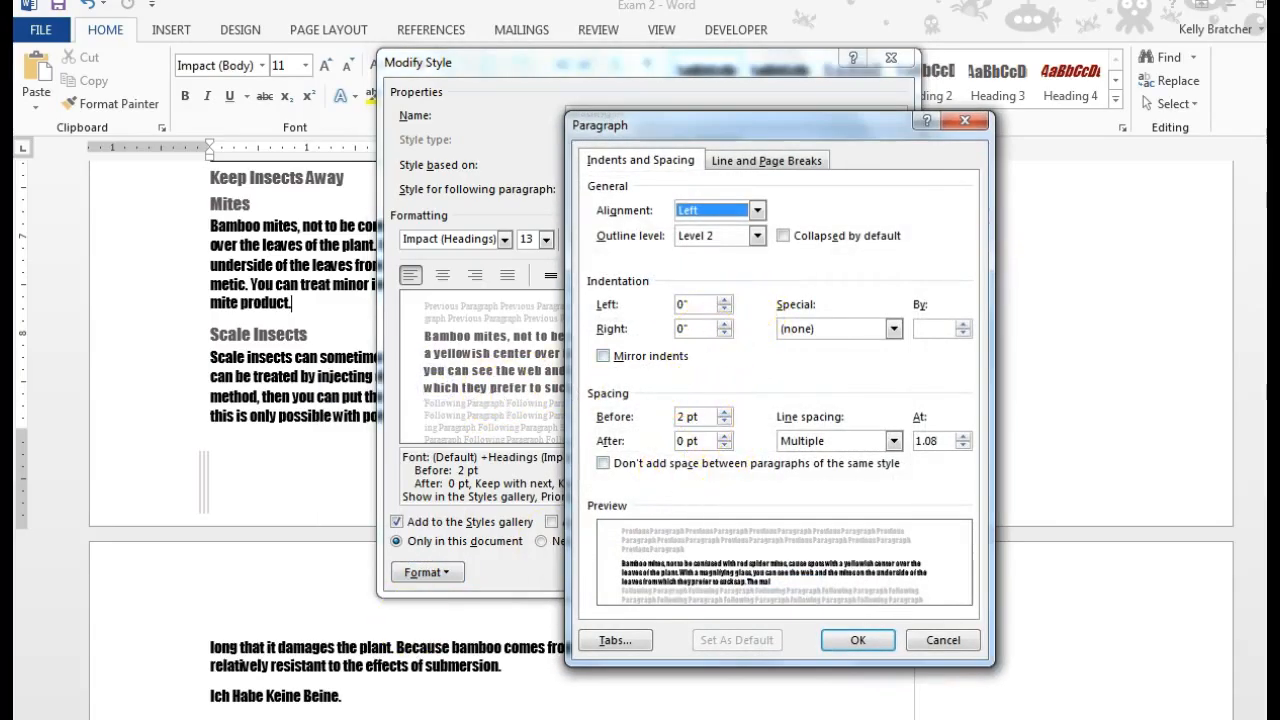
left_click(730, 412)
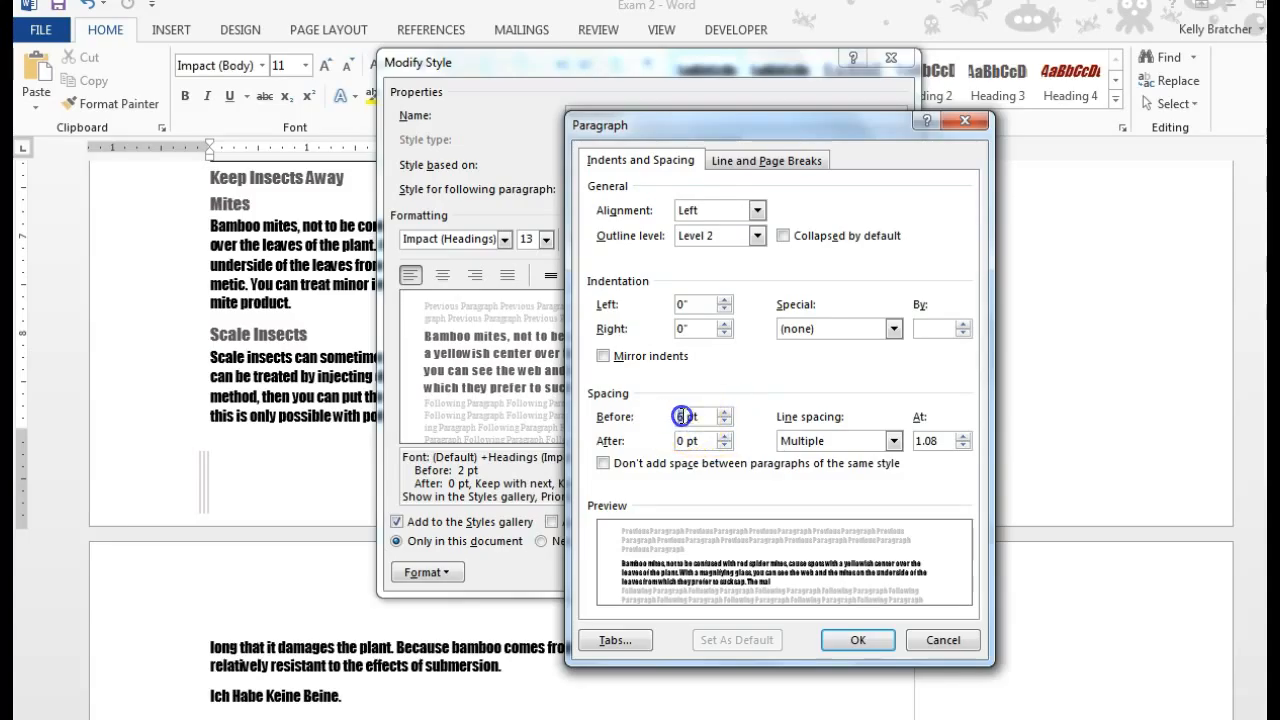
left_click(718, 411)
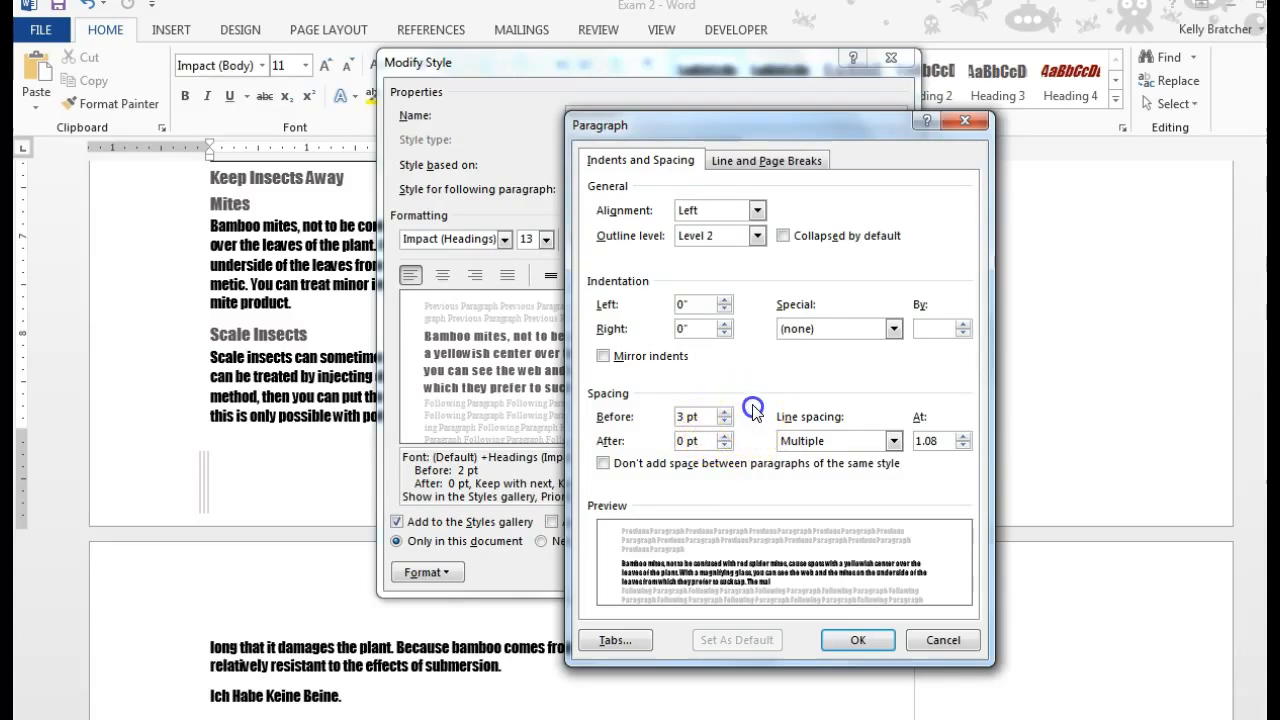
left_click(857, 639)
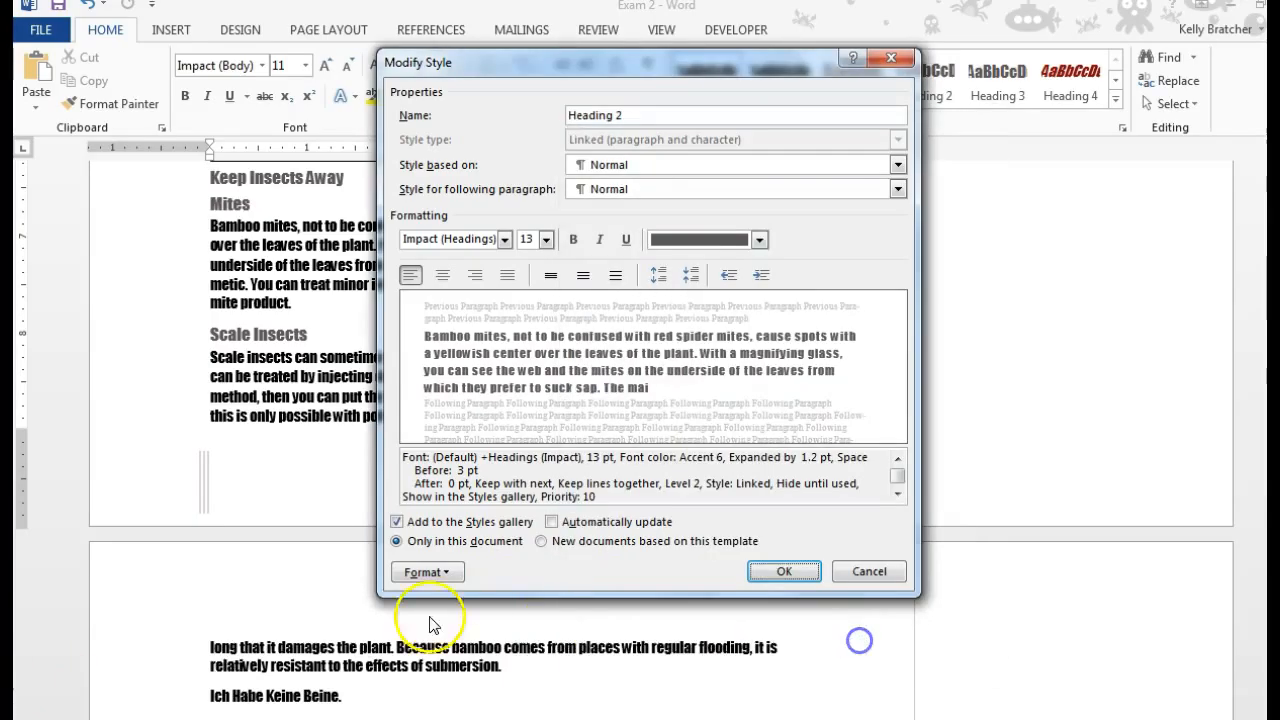
Turn on Small caps for Heading 2 in the Font dialog and confirm.
left_click(426, 571)
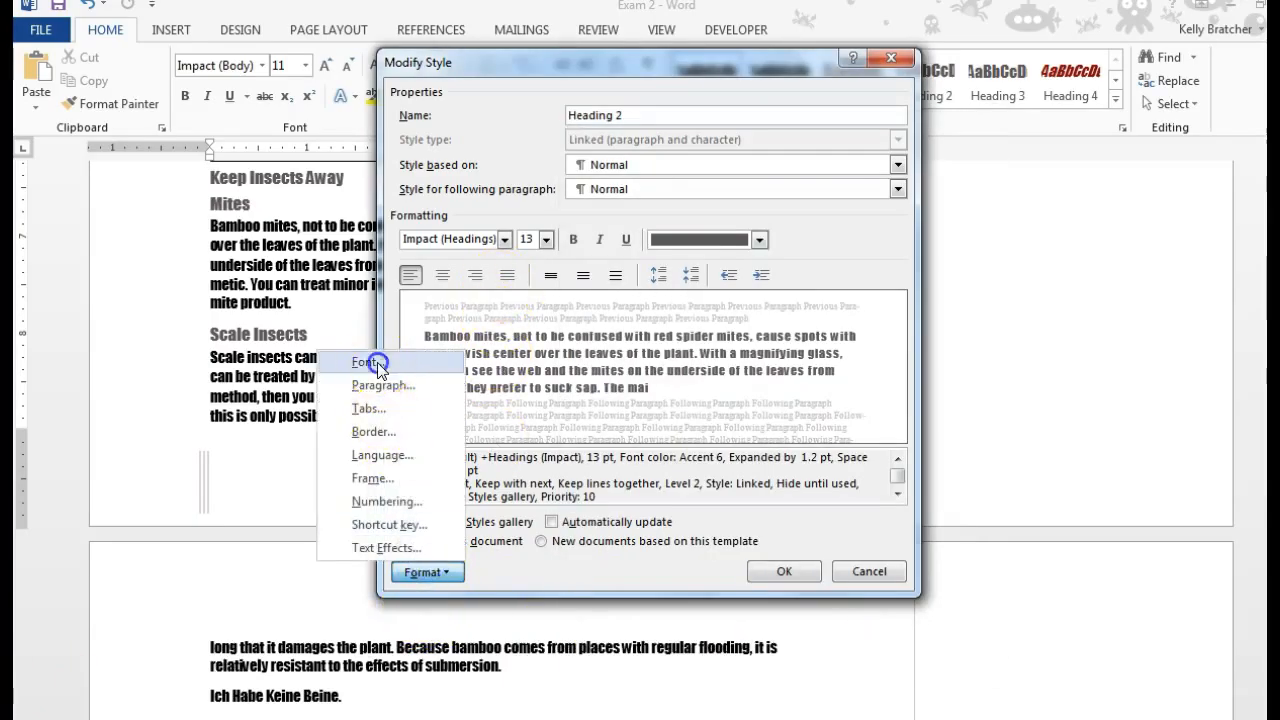
left_click(369, 361)
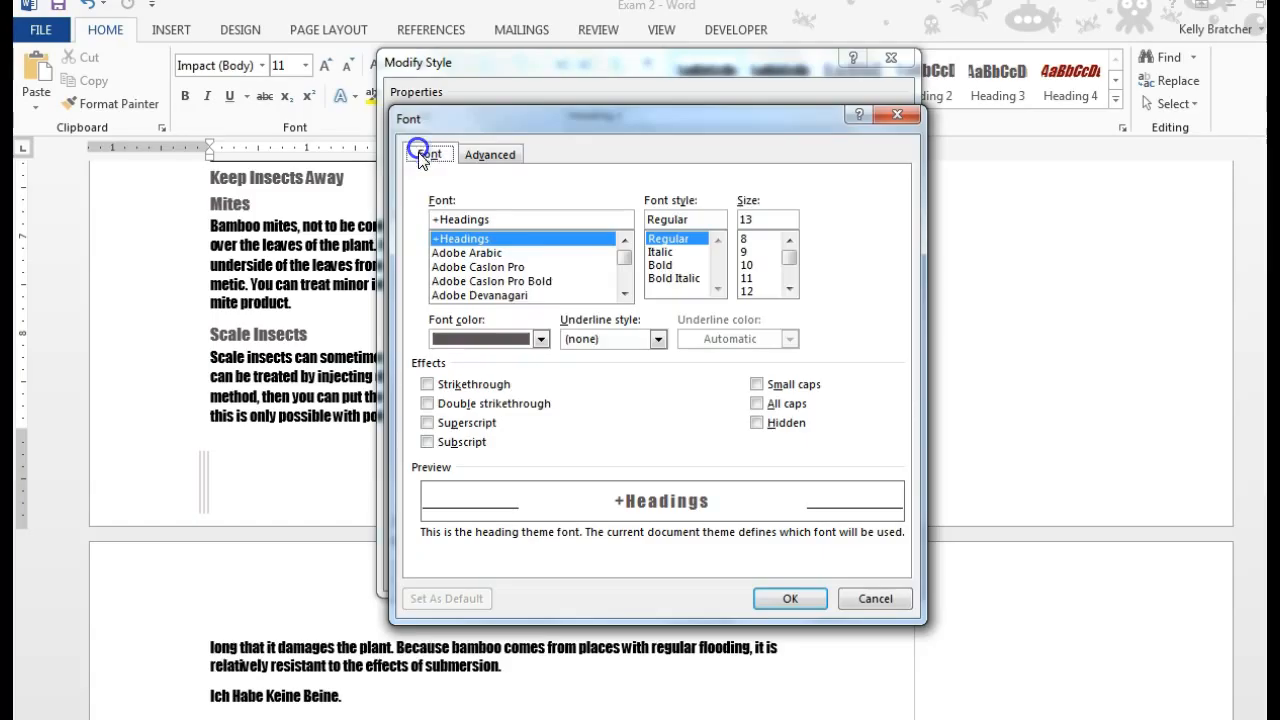
left_click(757, 384)
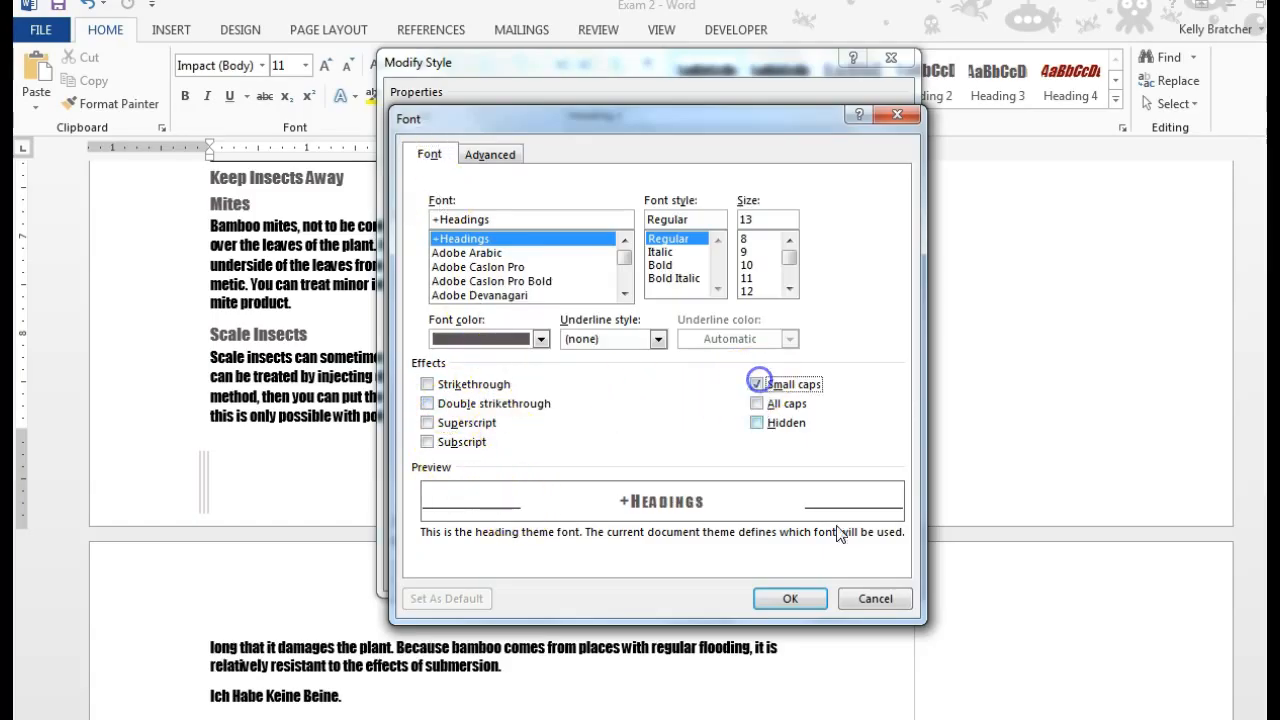
left_click(789, 598)
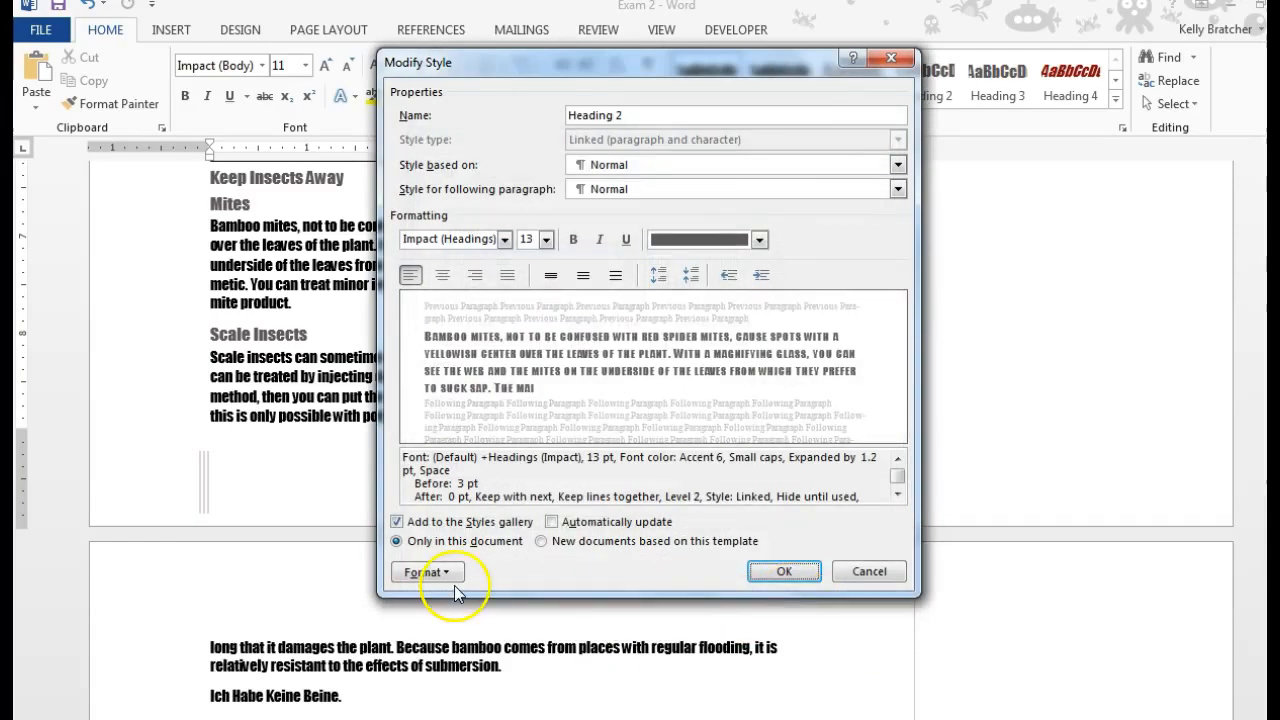
Enter Alt+S,1 as the new shortcut key for Heading 2.
left_click(425, 571)
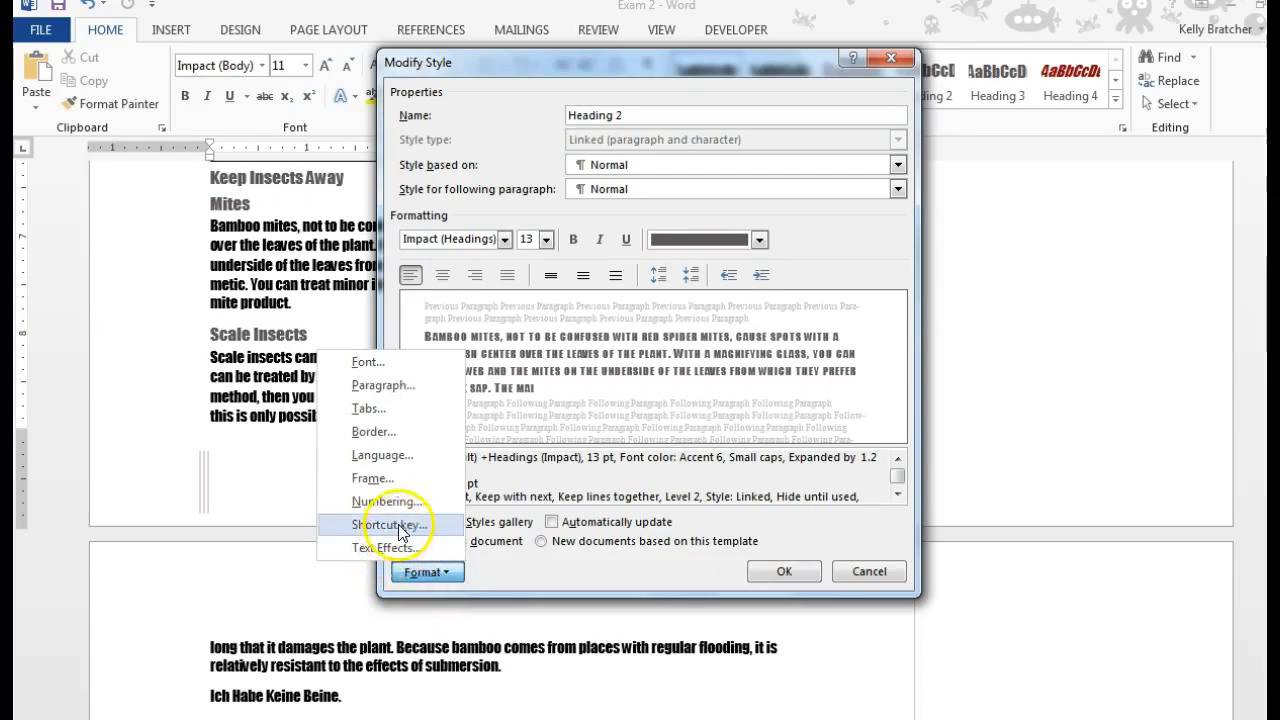
left_click(390, 525)
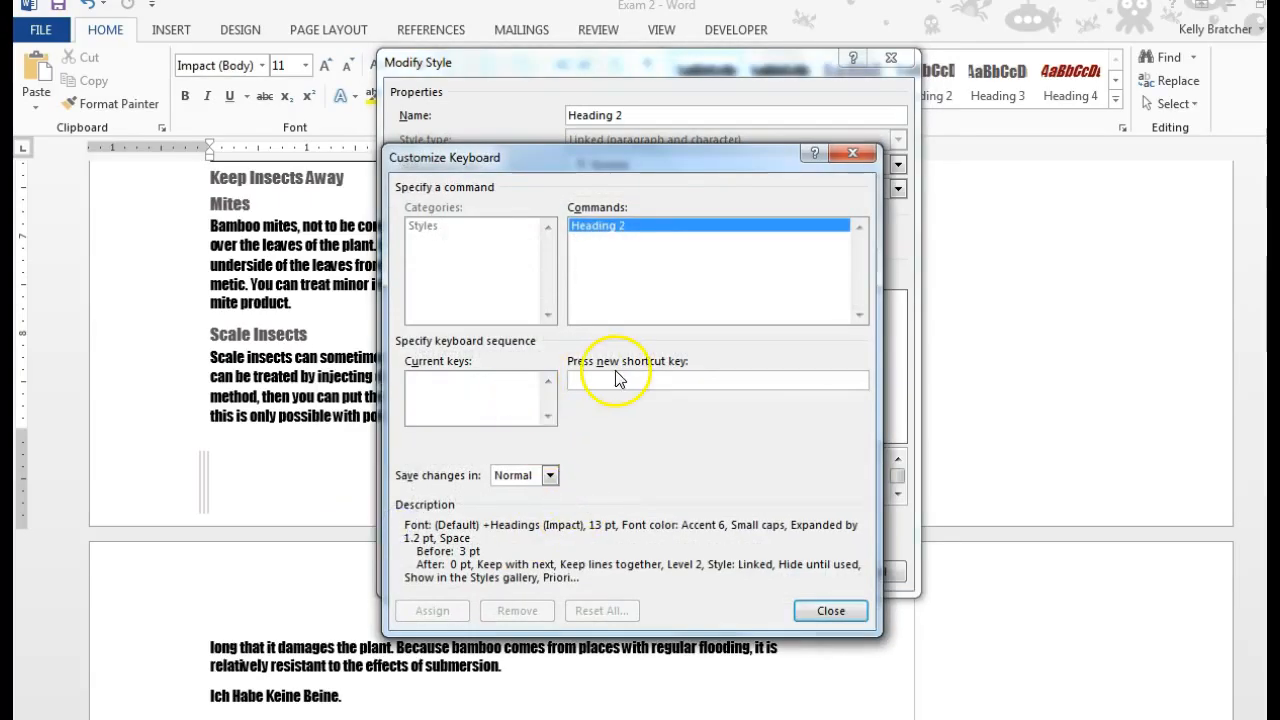
left_click(717, 380)
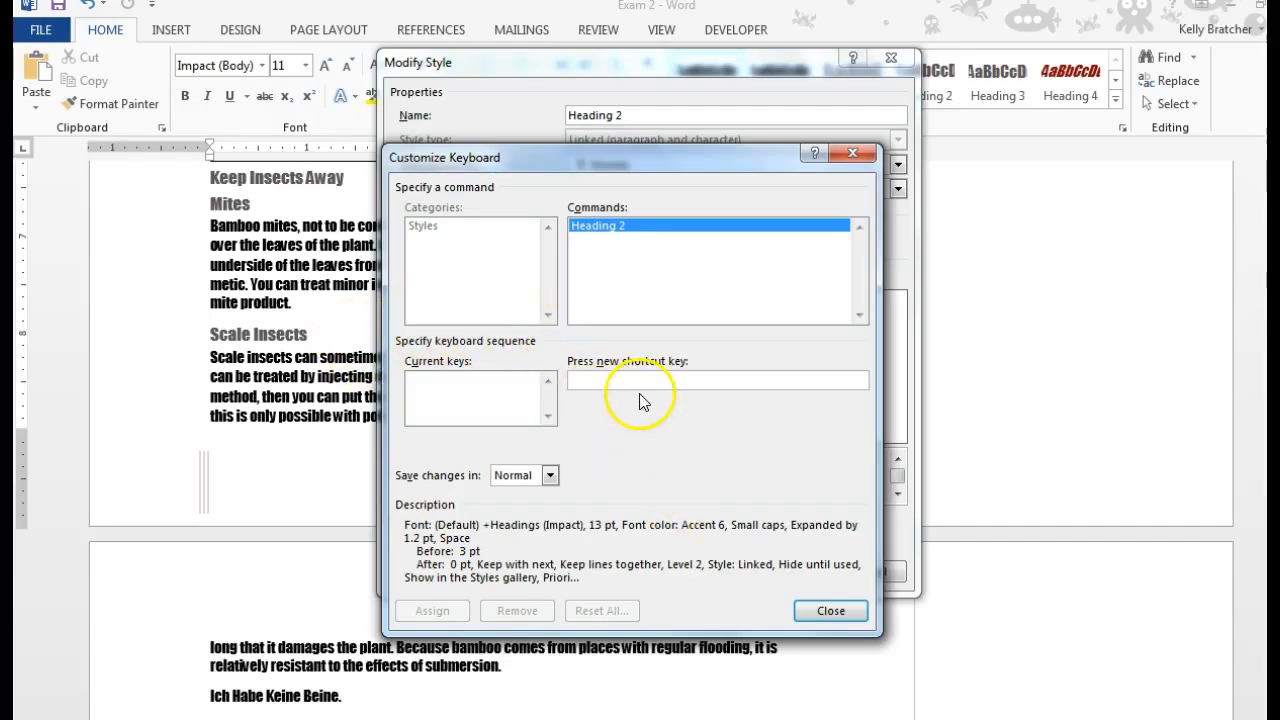
mouse_move(639, 390)
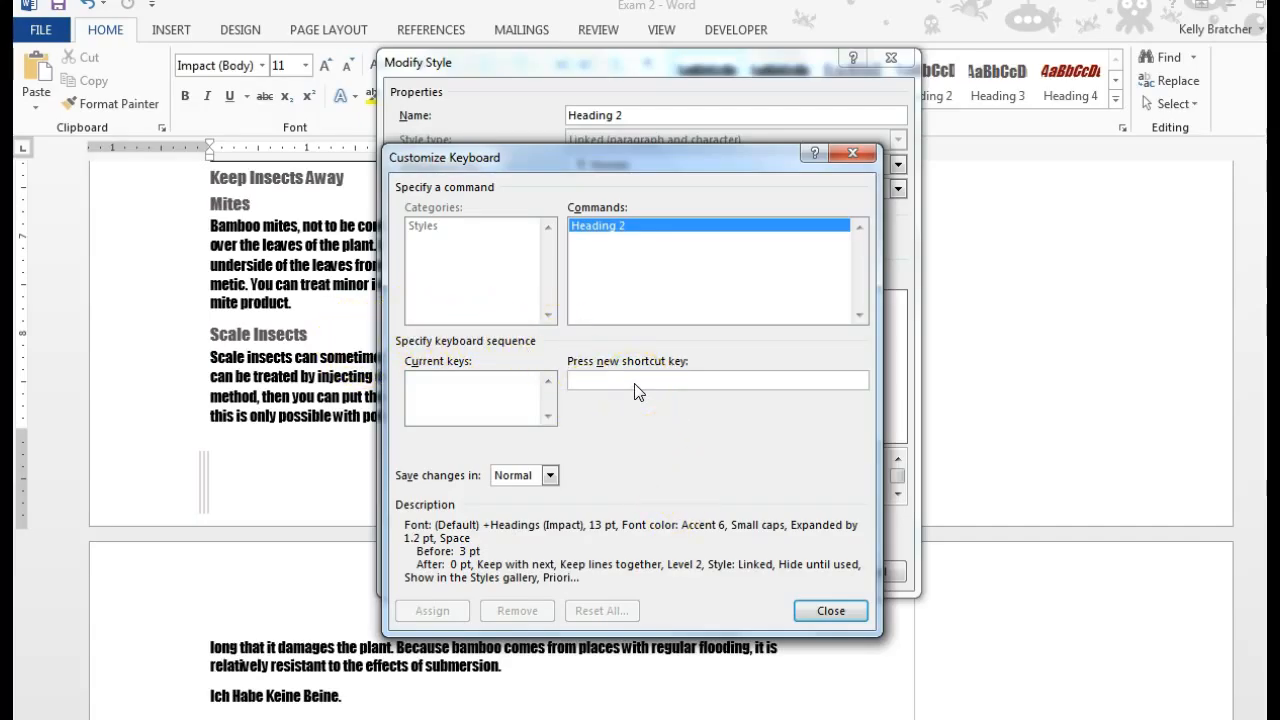
left_click(717, 379)
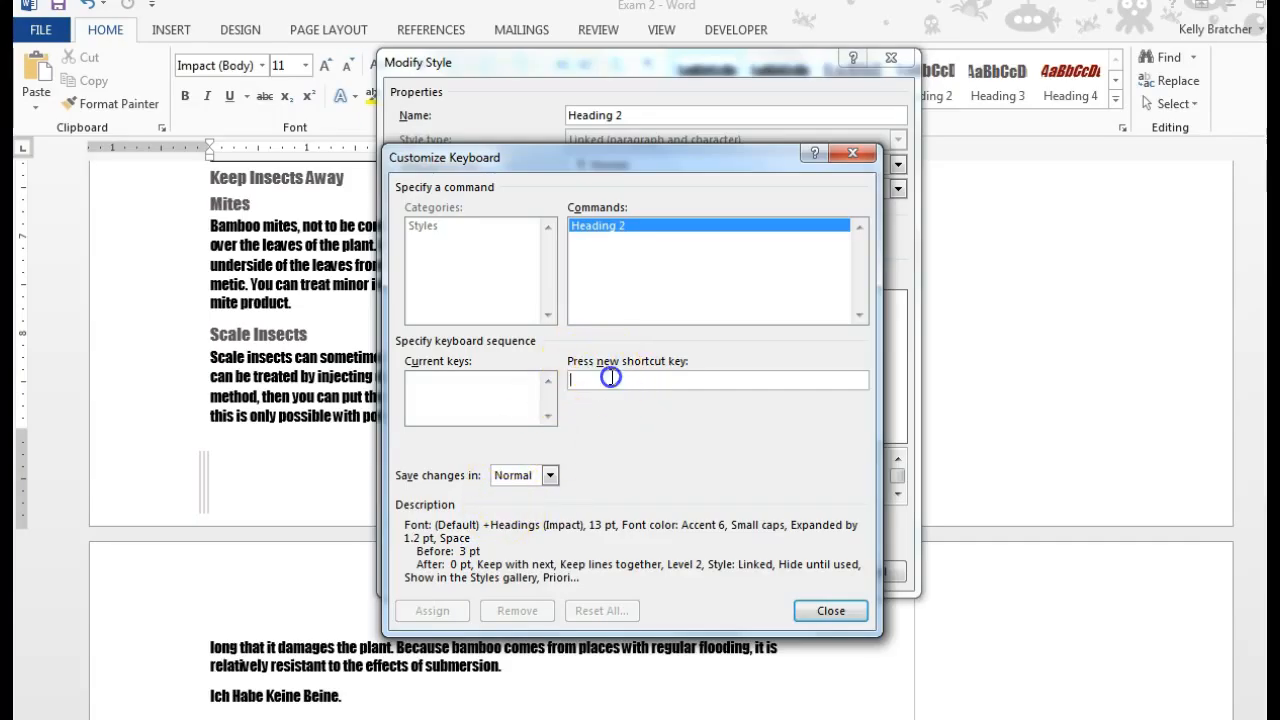
mouse_move(601, 375)
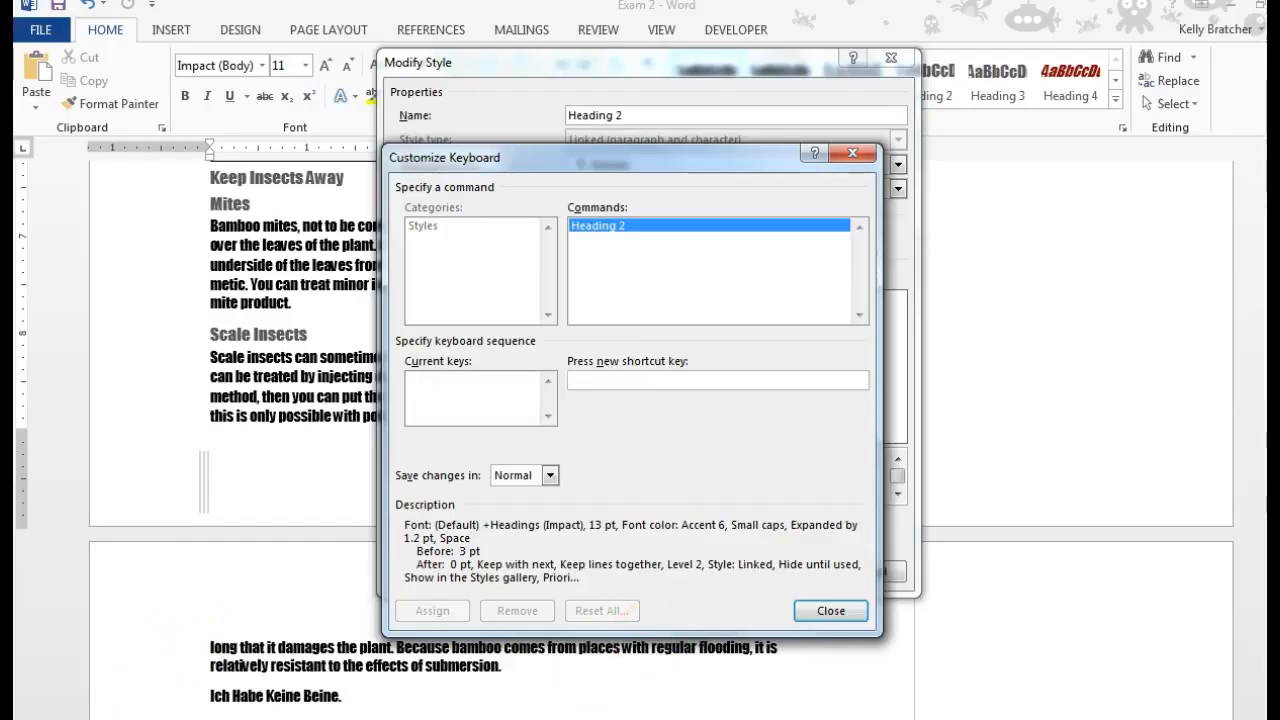
type("Alt+S,1")
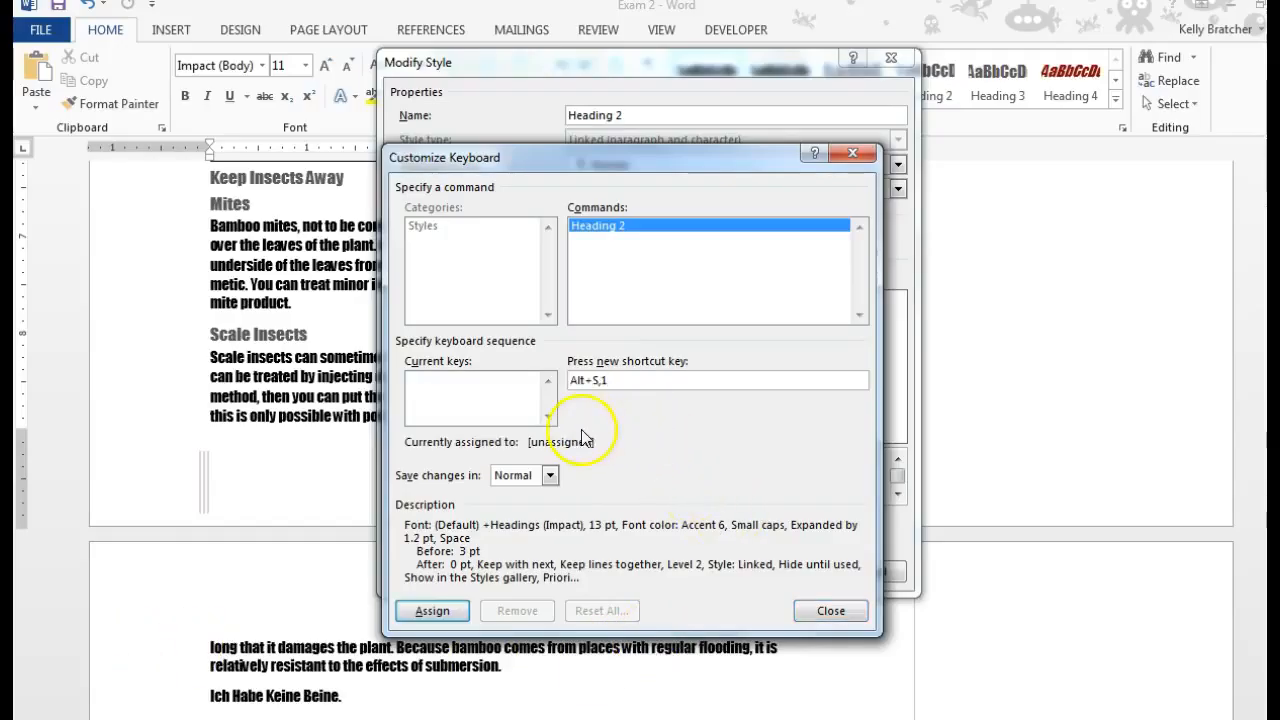
mouse_move(605, 420)
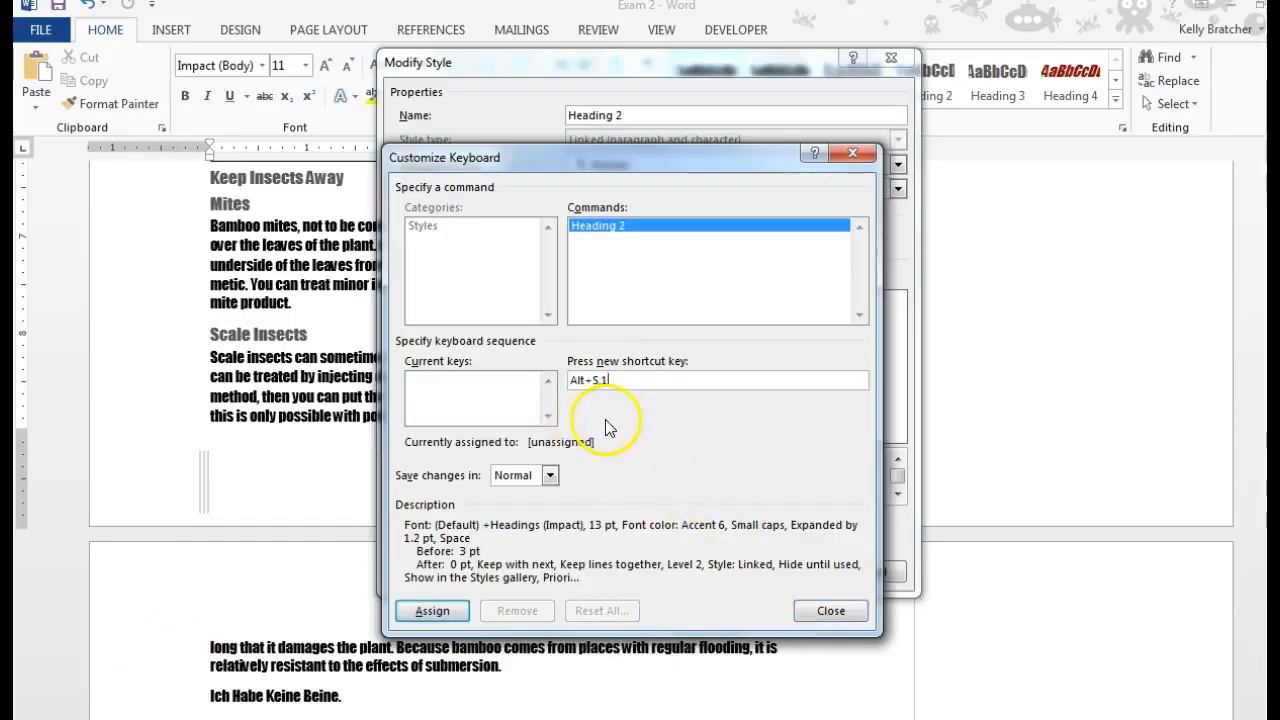